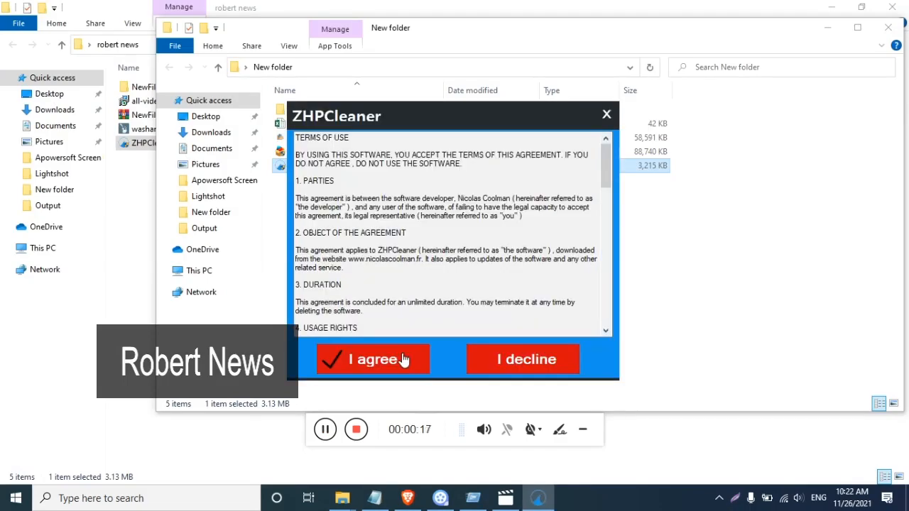
# Accept ZHPCleaner's terms of use to reach the dashboard with all counters at zero.
pyautogui.click(372, 358)
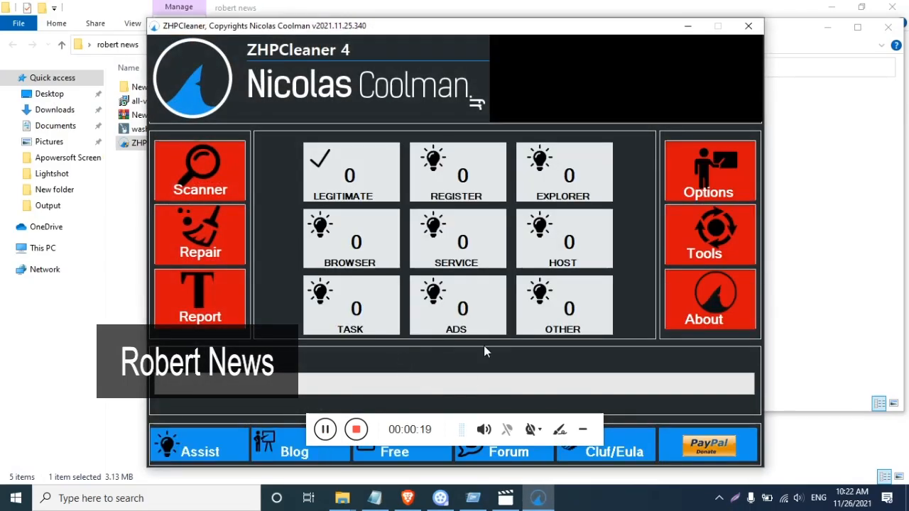
# Run a full system scan past the Brave closing warning, finding 17 items.
pyautogui.click(199, 170)
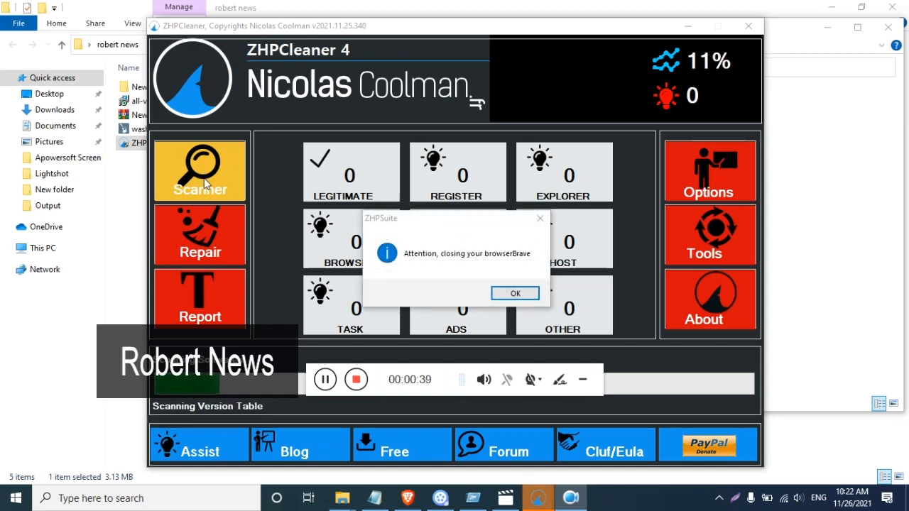
pyautogui.moveTo(284, 267)
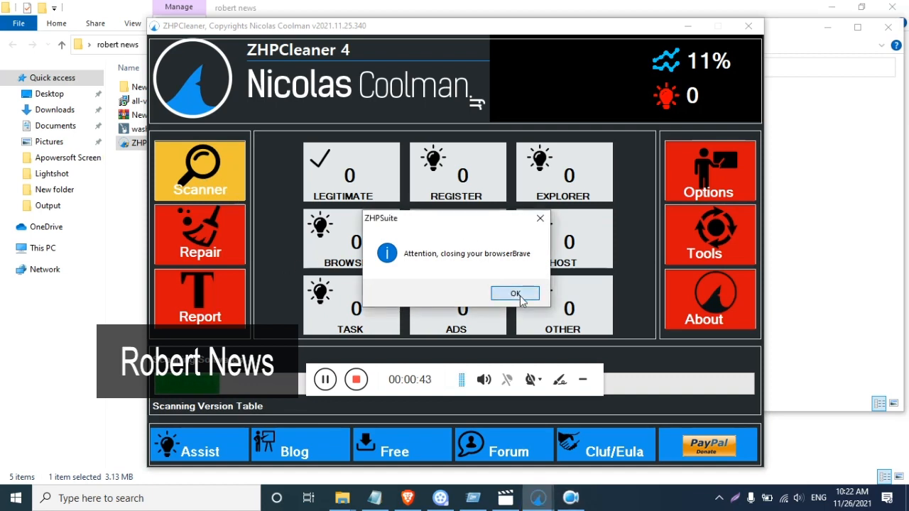
pyautogui.click(515, 293)
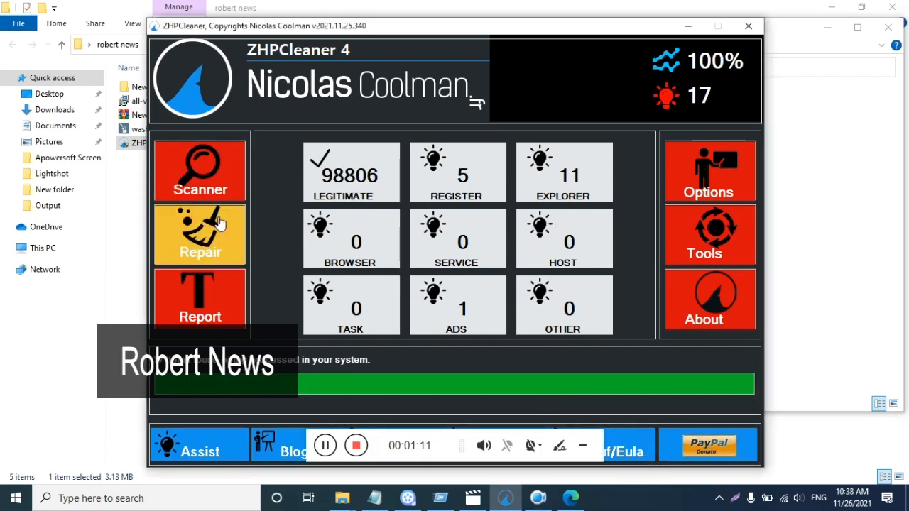
# Open the Réparation list and repair all 17 checked detections.
pyautogui.click(200, 234)
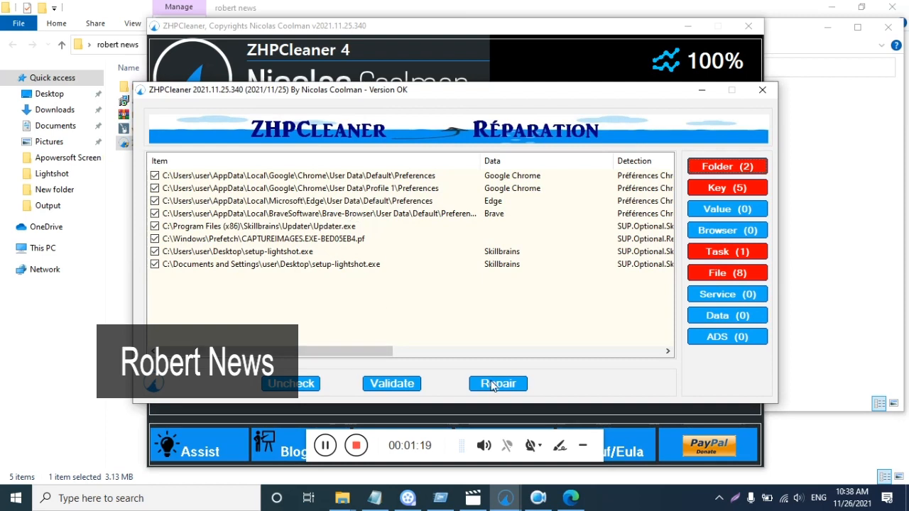
pyautogui.click(498, 383)
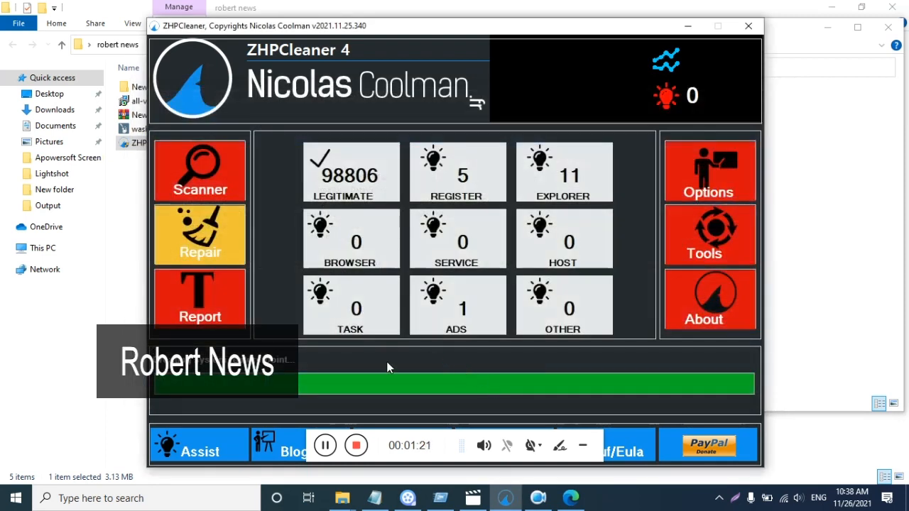
pyautogui.moveTo(220, 303)
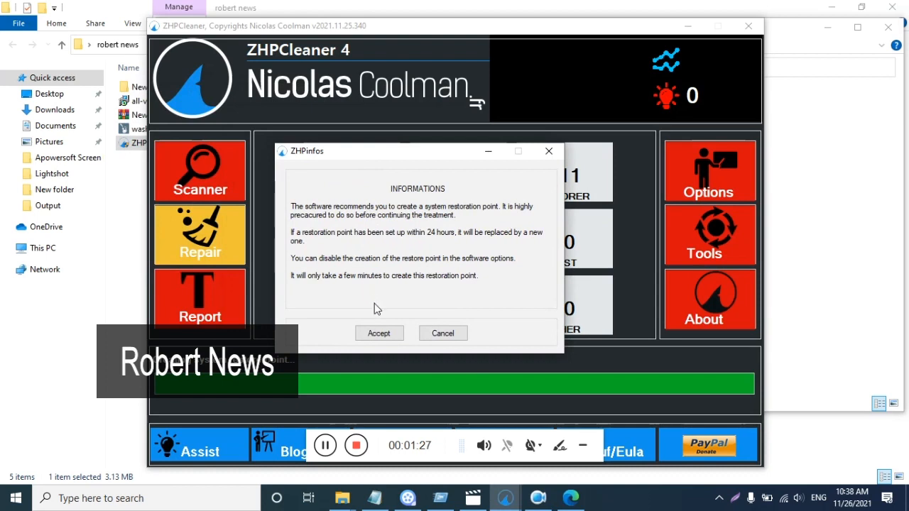
# Accept the ZHPinfos recommendation to create a system restore point before repair continues.
pyautogui.click(378, 333)
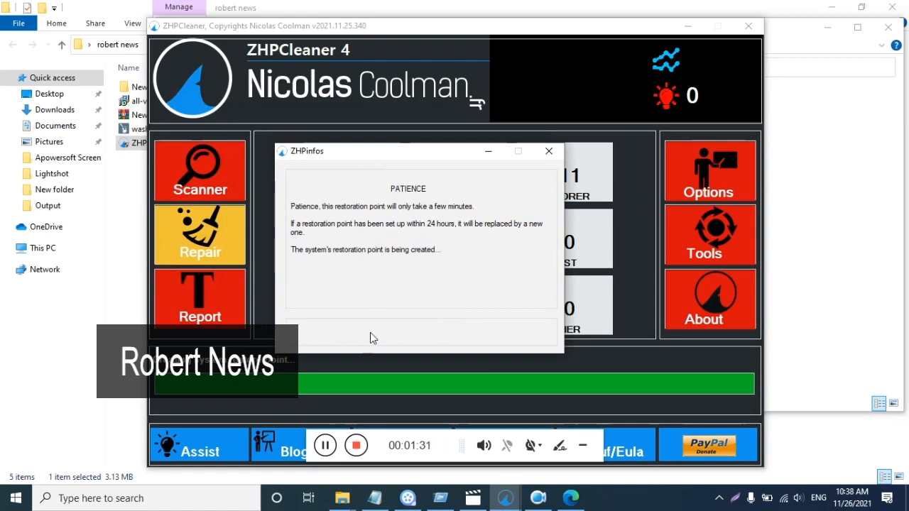
pyautogui.moveTo(494, 245)
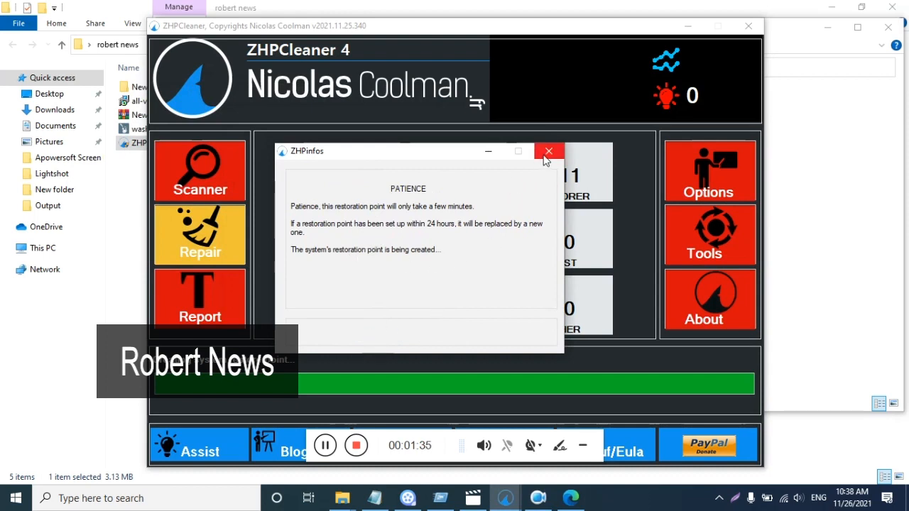
pyautogui.moveTo(503, 215)
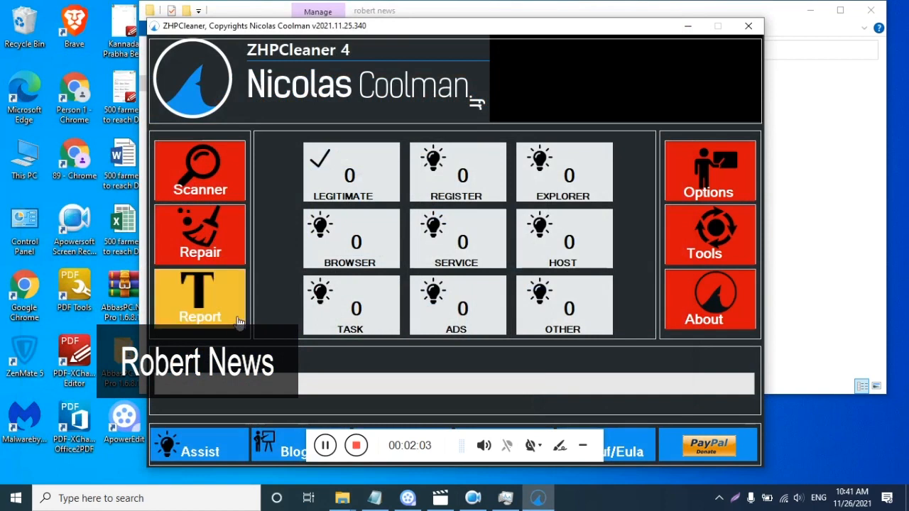
# Review the scan options, then empty the quarantine from the Tools window.
pyautogui.click(707, 170)
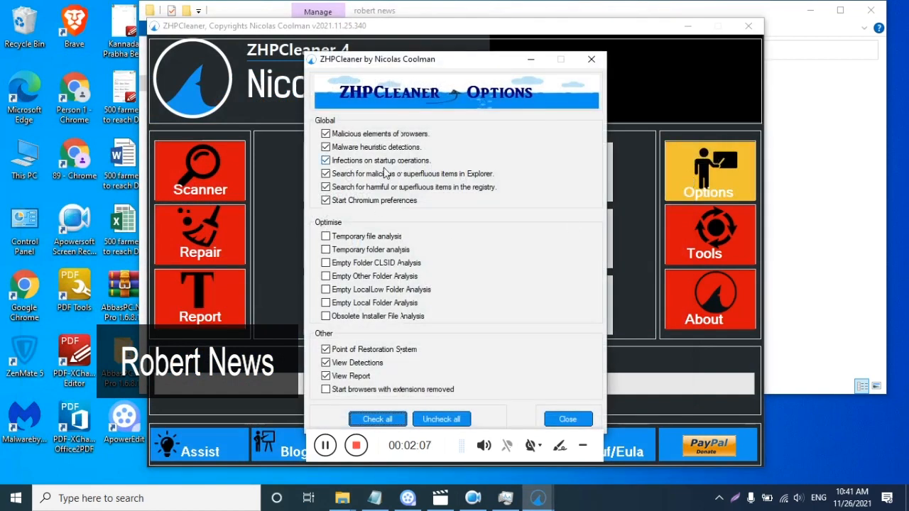
pyautogui.moveTo(436, 134)
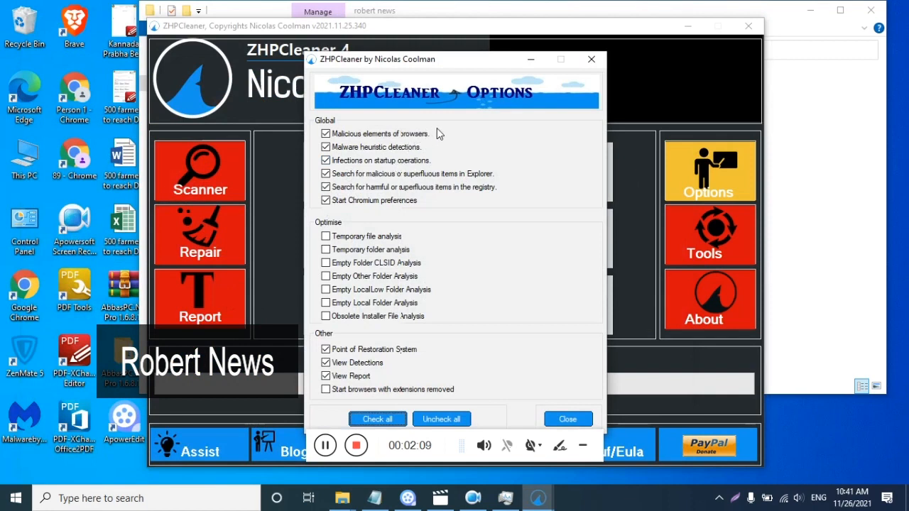
pyautogui.moveTo(397, 331)
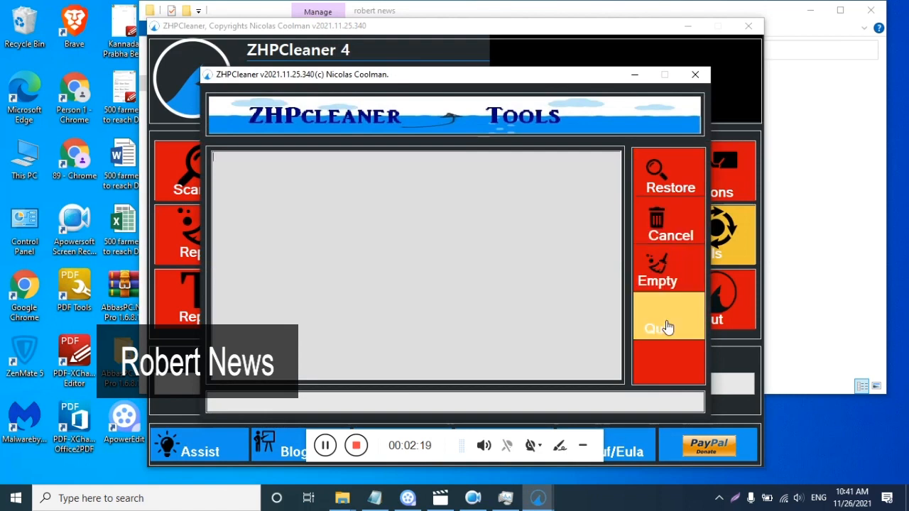
pyautogui.click(657, 270)
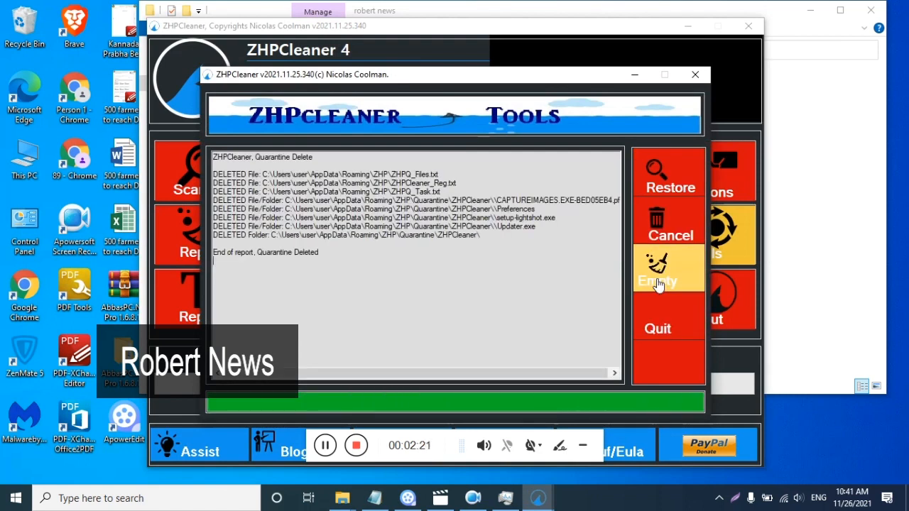
pyautogui.moveTo(657, 328)
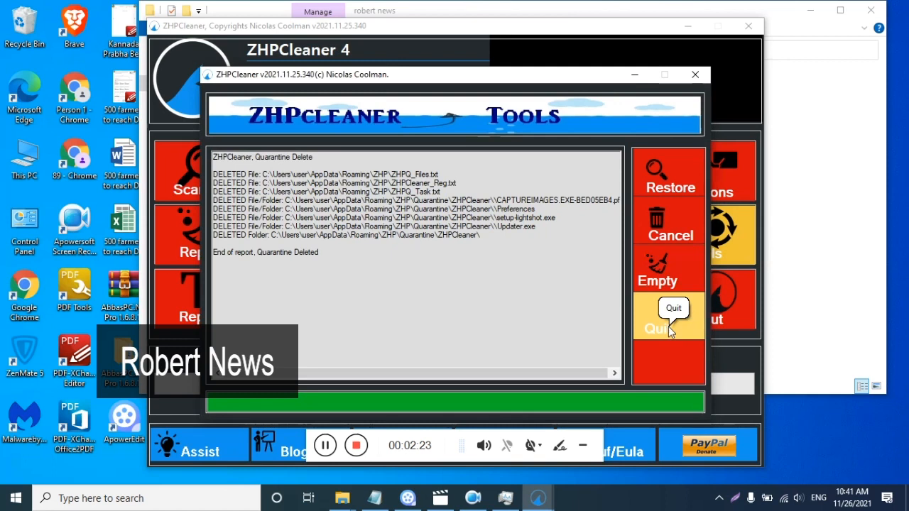
# Delete the saved reports, try restoring from quarantine, close Tools, and start a new scan.
pyautogui.click(672, 307)
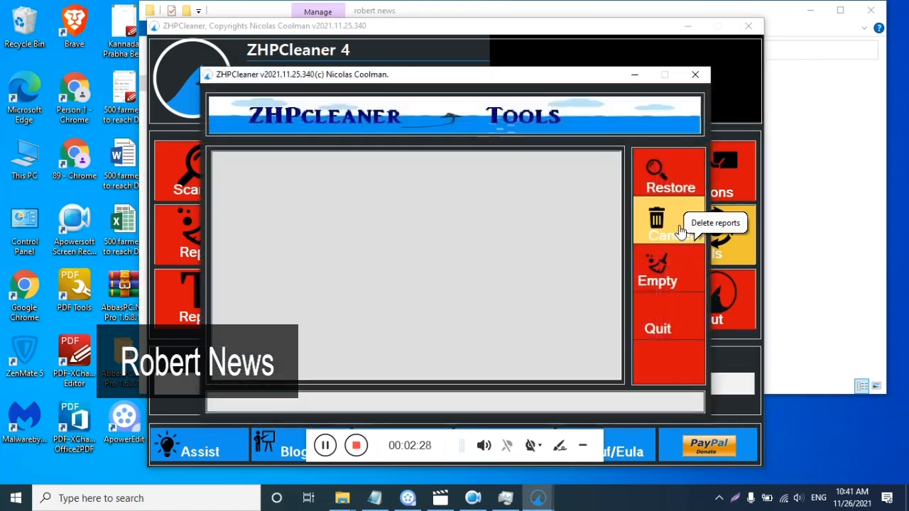
pyautogui.click(655, 219)
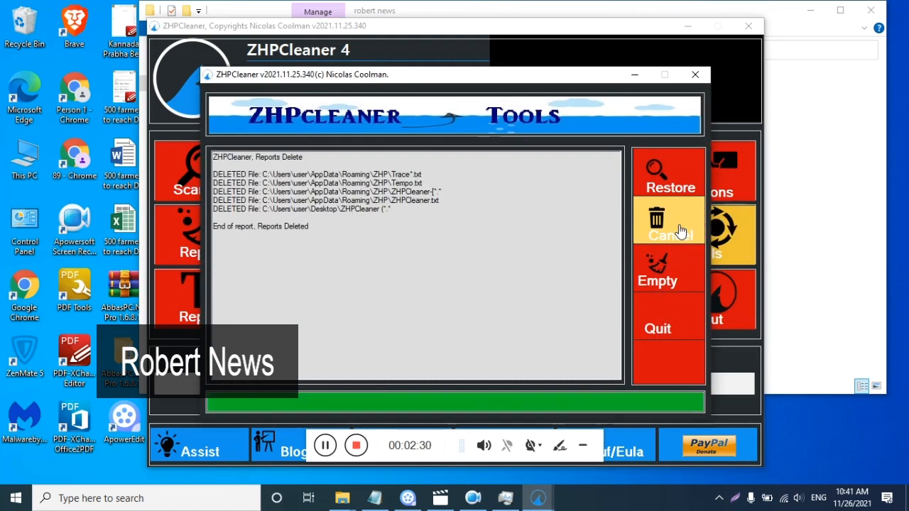
pyautogui.click(668, 173)
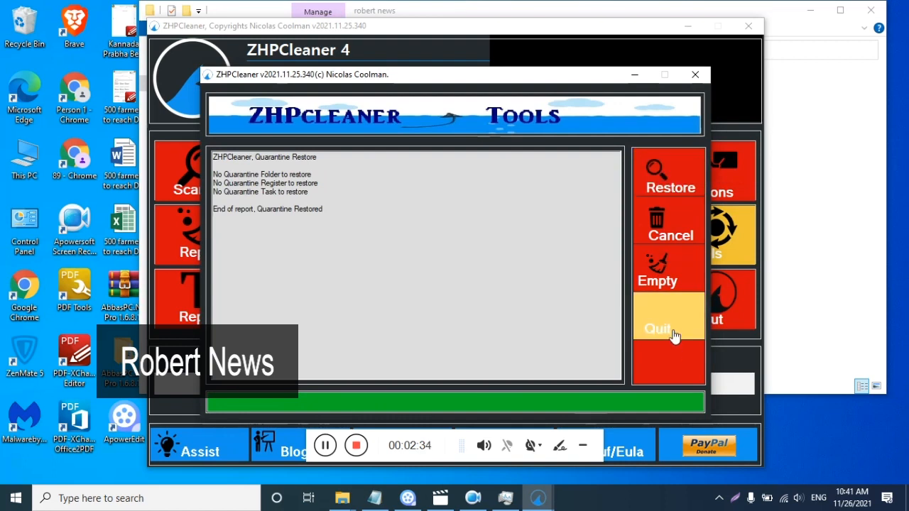
pyautogui.click(705, 298)
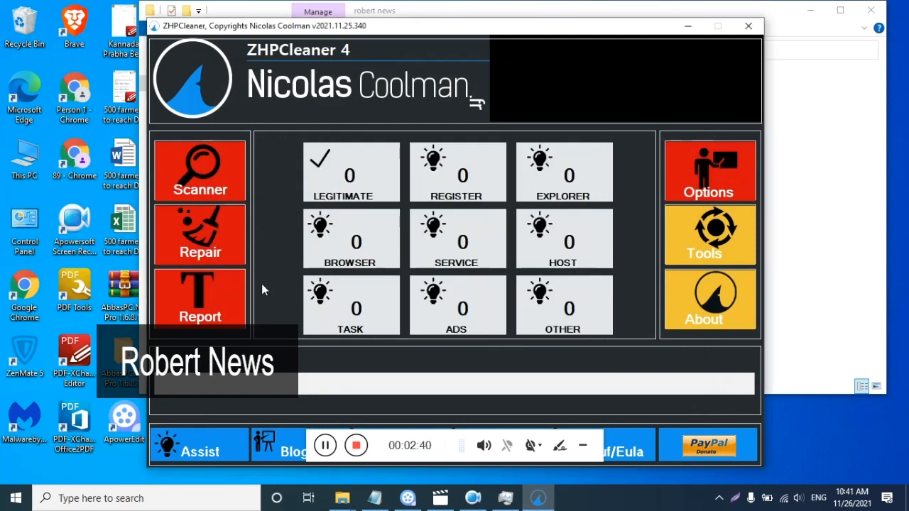
pyautogui.click(199, 170)
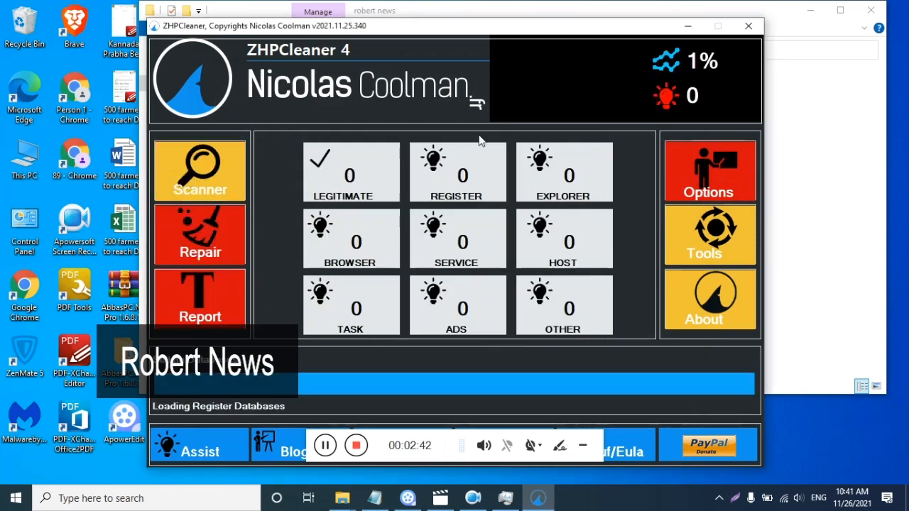